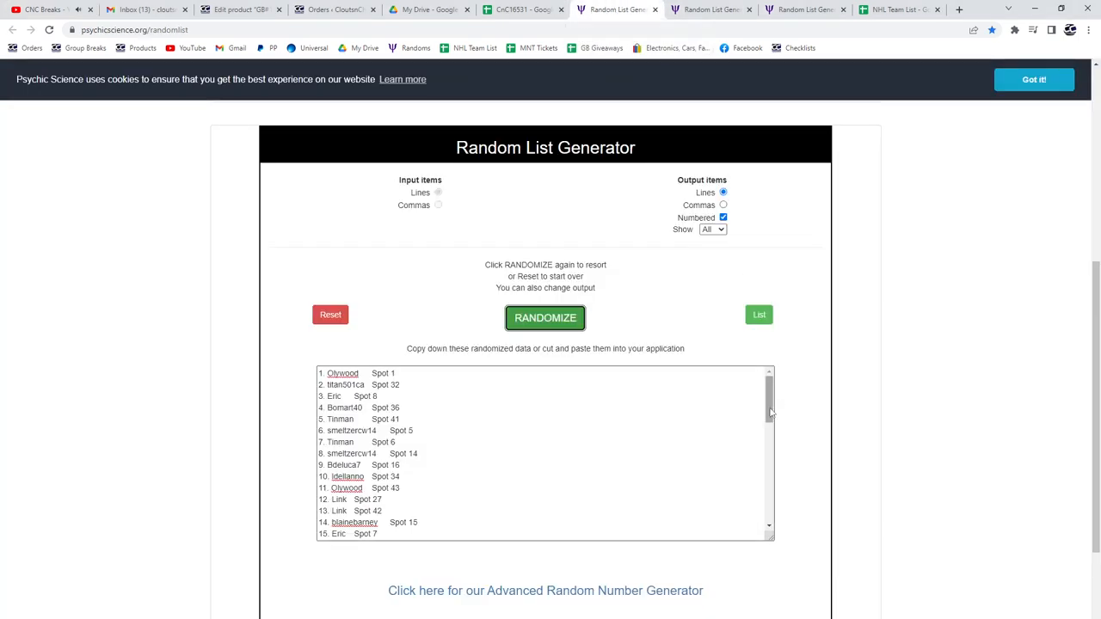
Reshuffle the names-and-spots list and review the new randomized order
{"action": "left_click", "coordinate": [545, 317]}
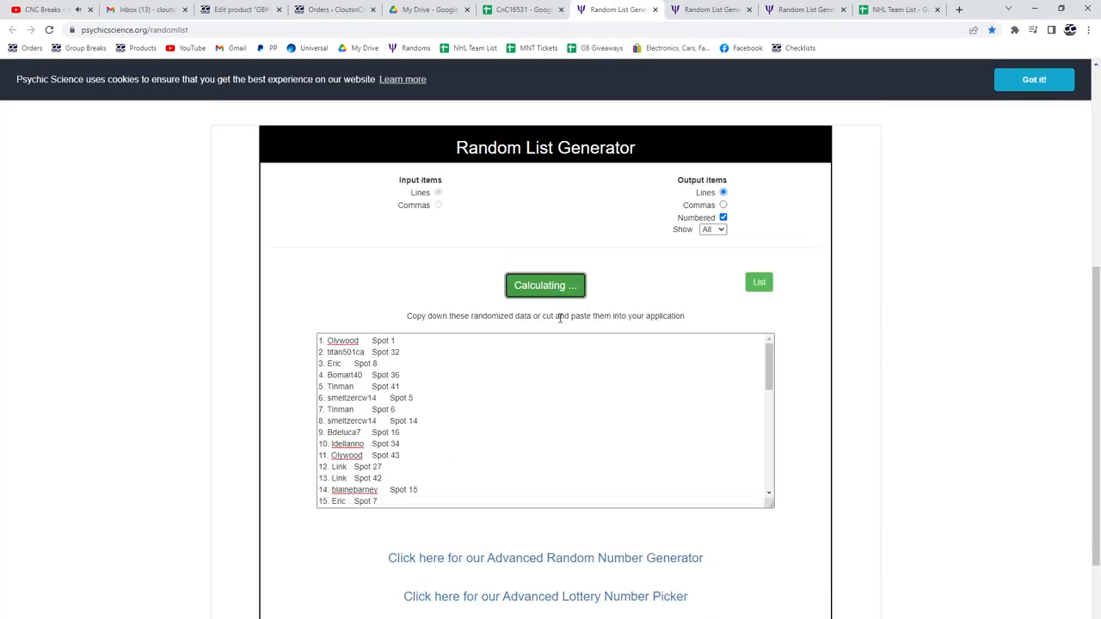
{"action": "left_click", "coordinate": [545, 286]}
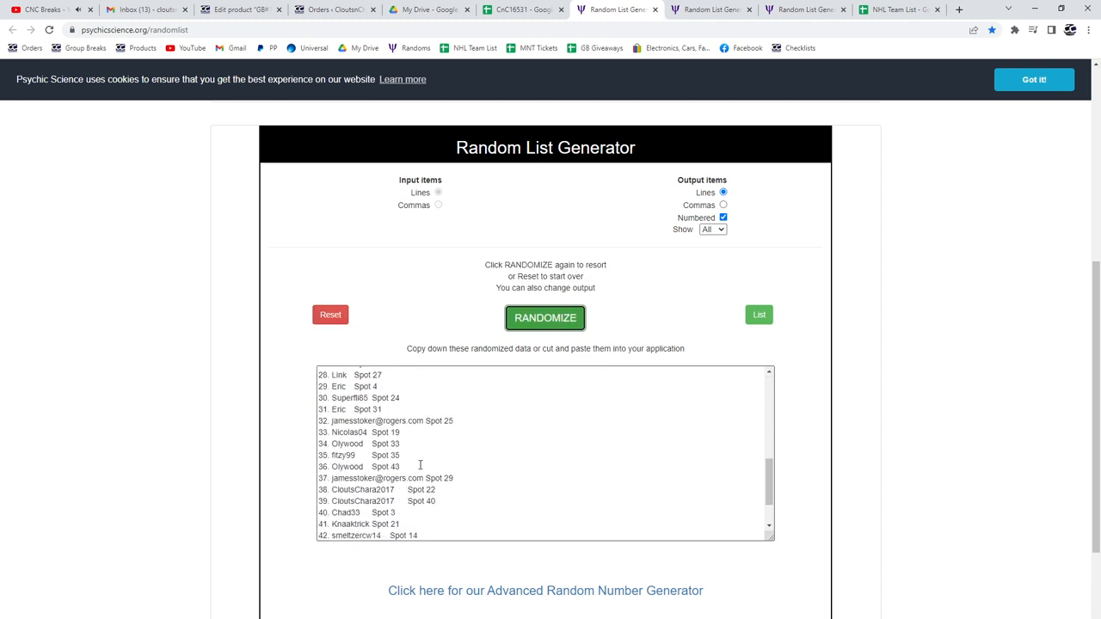
{"action": "left_click", "coordinate": [523, 10]}
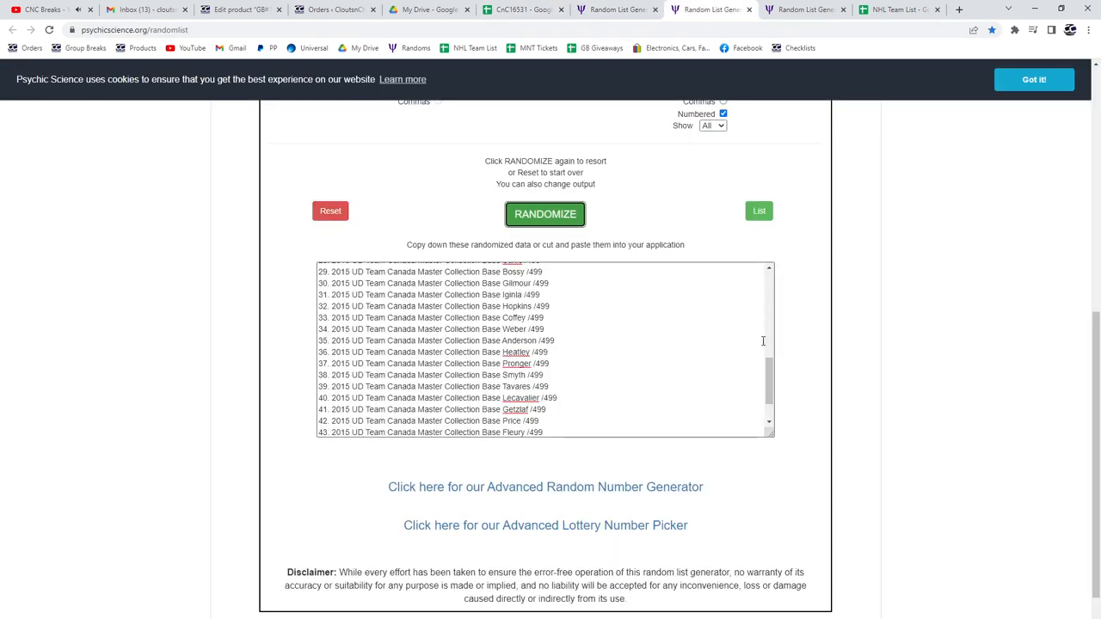
Reshuffle the 2015 UD Team Canada base card list and review the new order
{"action": "left_click", "coordinate": [545, 214]}
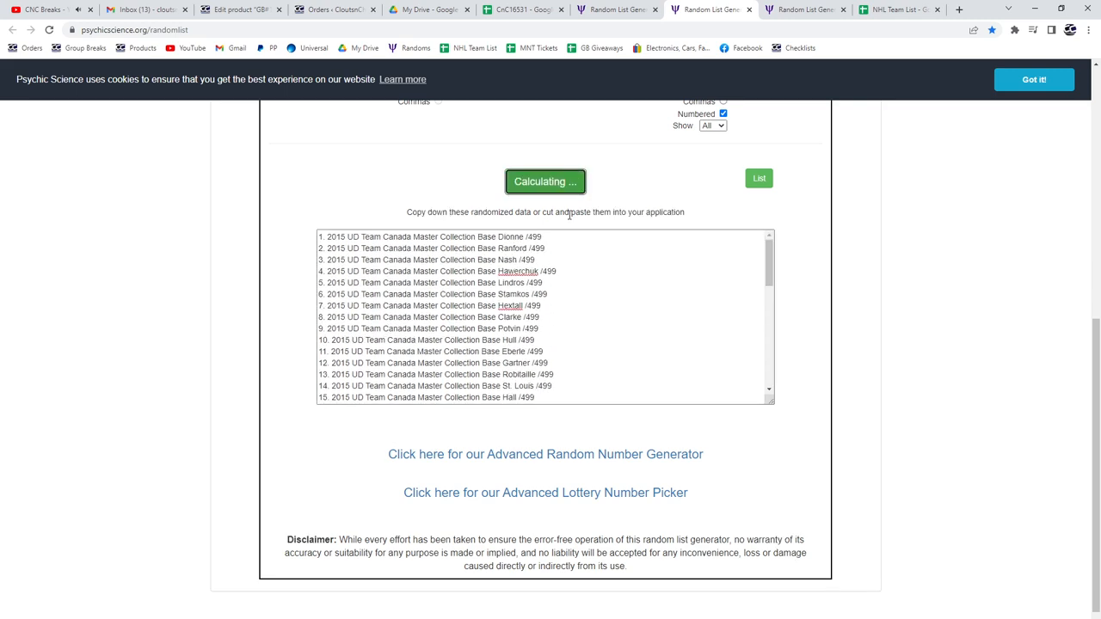
{"action": "left_click", "coordinate": [545, 182]}
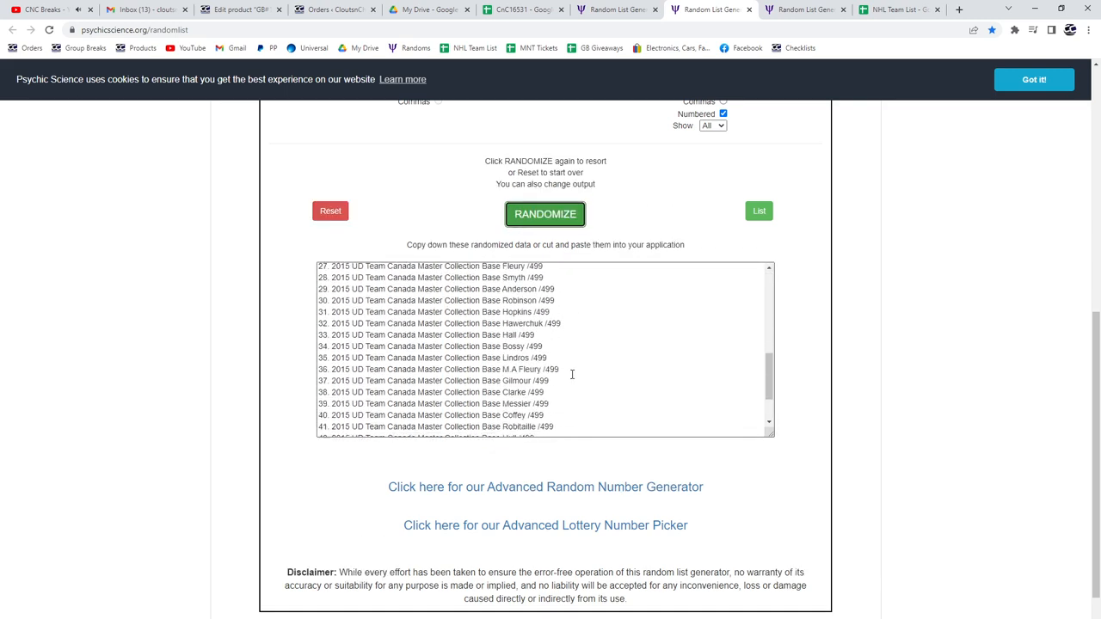
{"action": "left_click", "coordinate": [523, 11]}
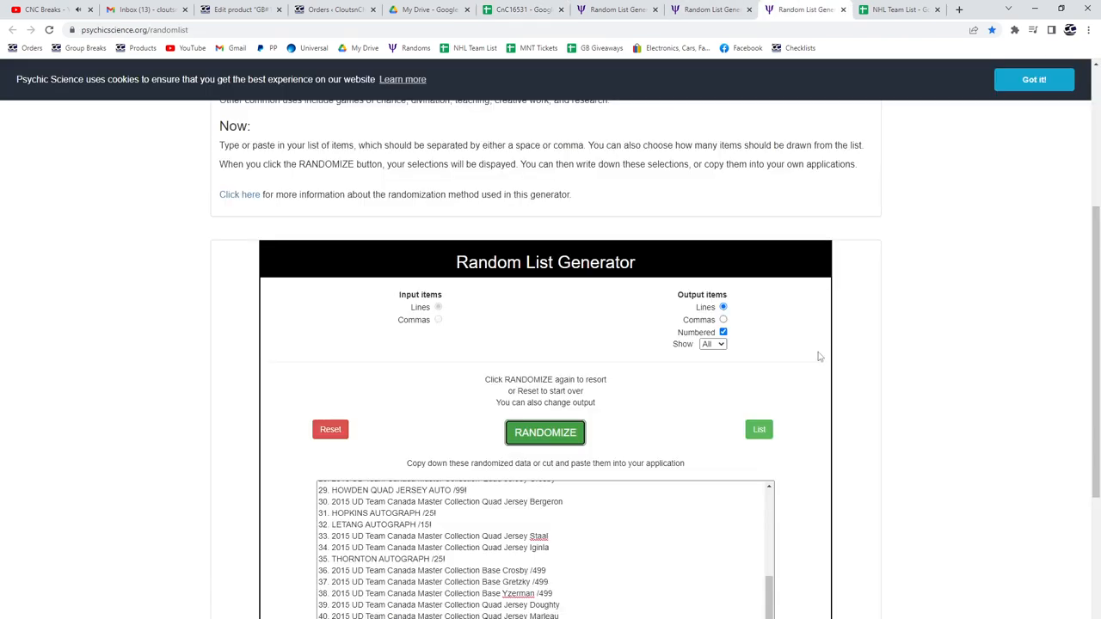
Reshuffle the jersey, patch and autograph card list and select it all for copying
{"action": "left_click", "coordinate": [545, 432]}
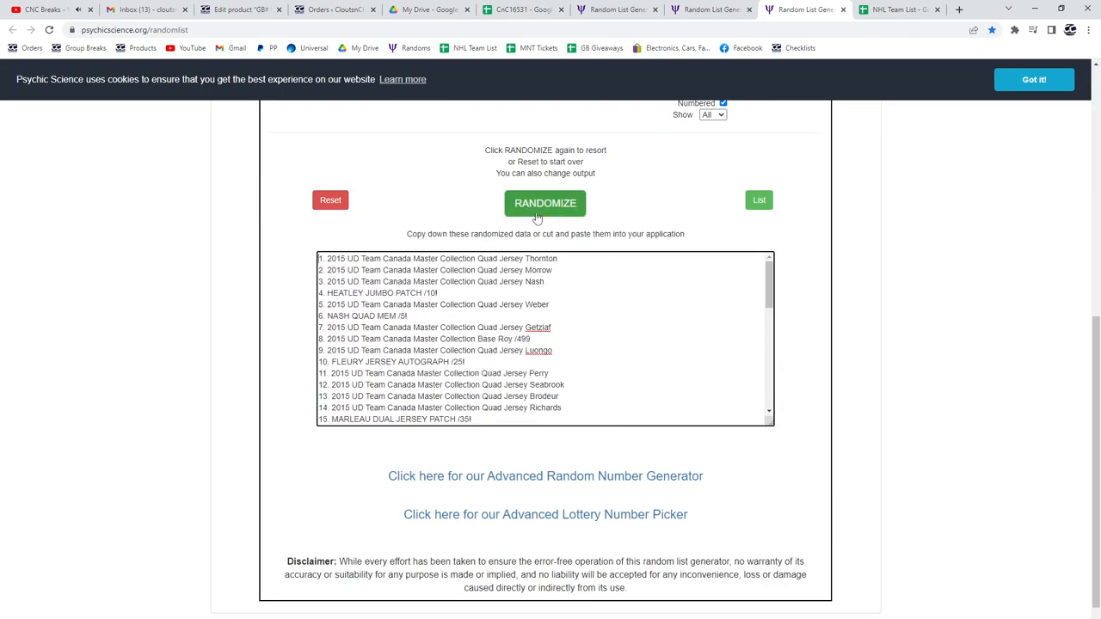
{"action": "left_click", "coordinate": [545, 203]}
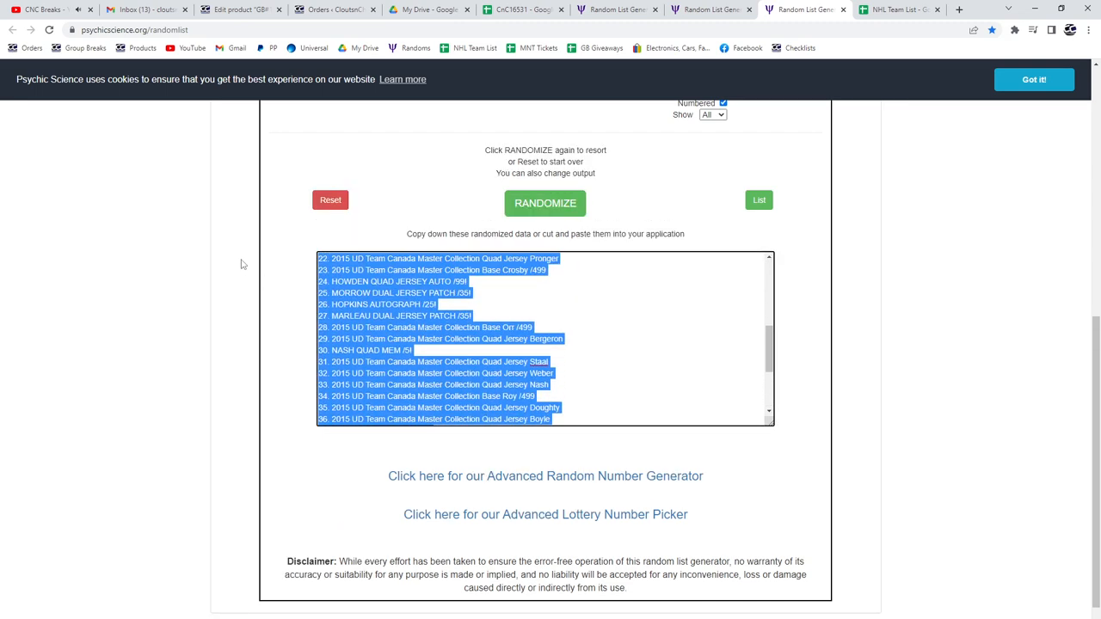
{"action": "left_click", "coordinate": [523, 11]}
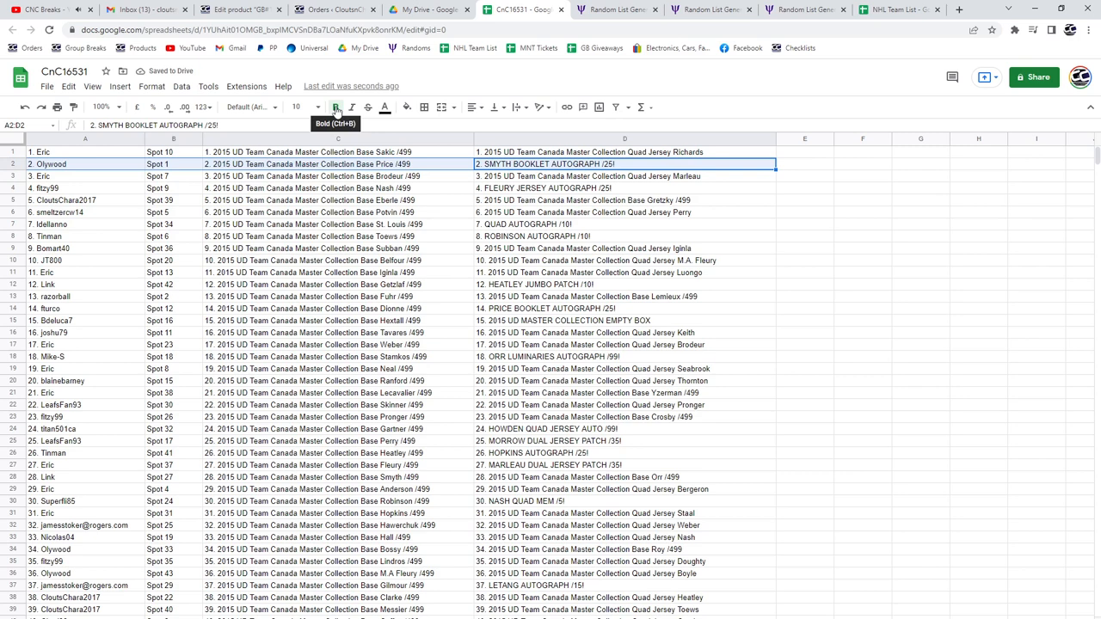
{"action": "left_click", "coordinate": [335, 107]}
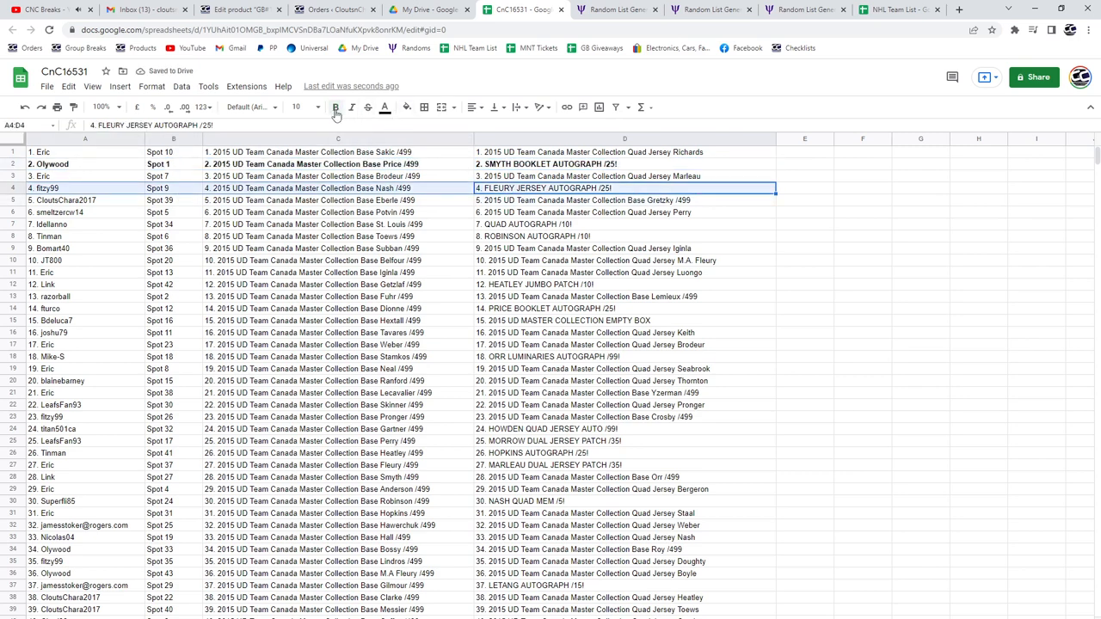
{"action": "left_click", "coordinate": [626, 224]}
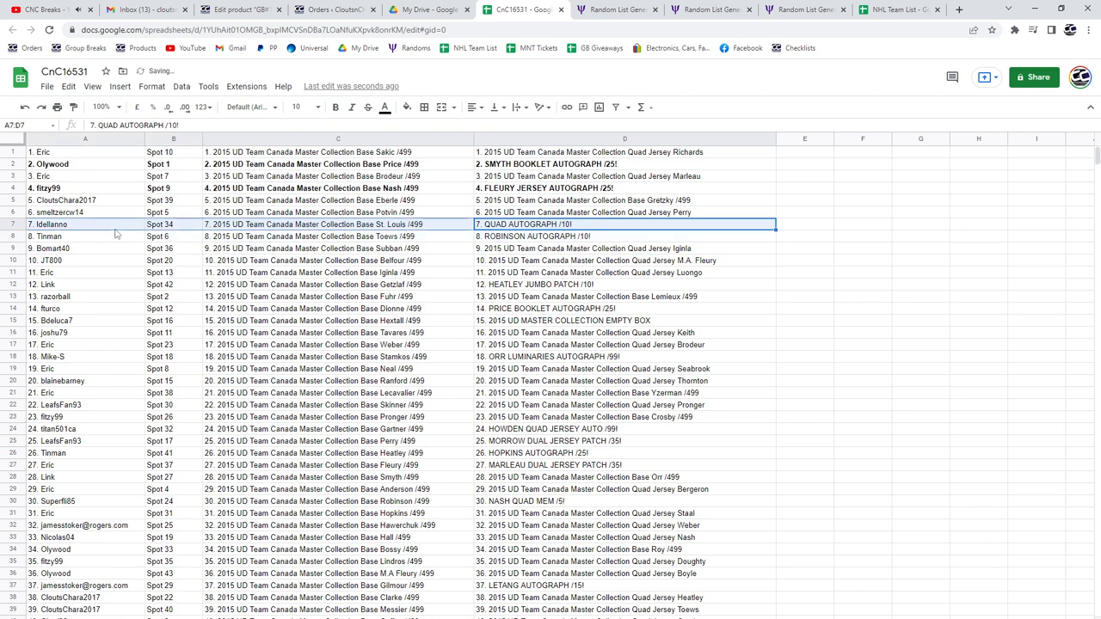
{"action": "left_click", "coordinate": [335, 107]}
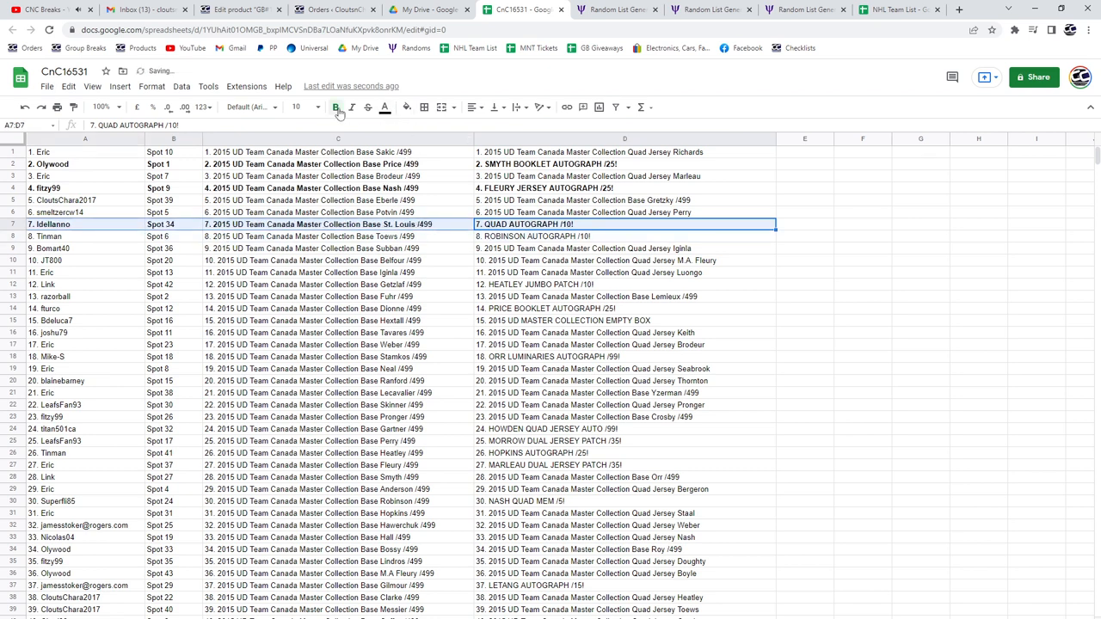
{"action": "left_click", "coordinate": [624, 236]}
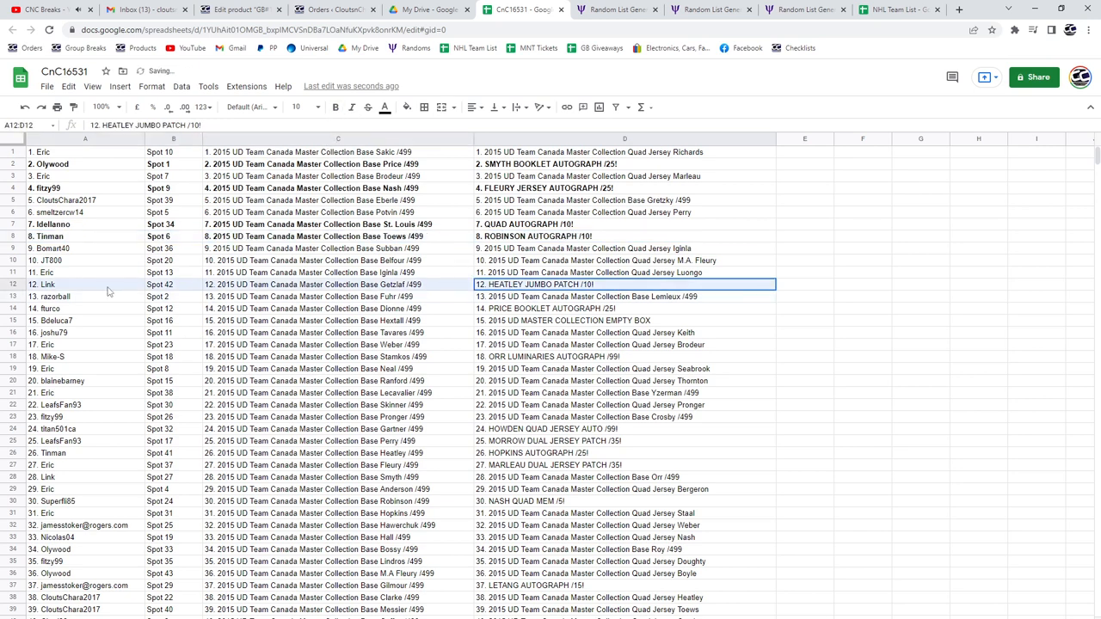
Bold the winning rows 12, 14 and 15 for Link, Nurco and the next hit
{"action": "left_click", "coordinate": [336, 107]}
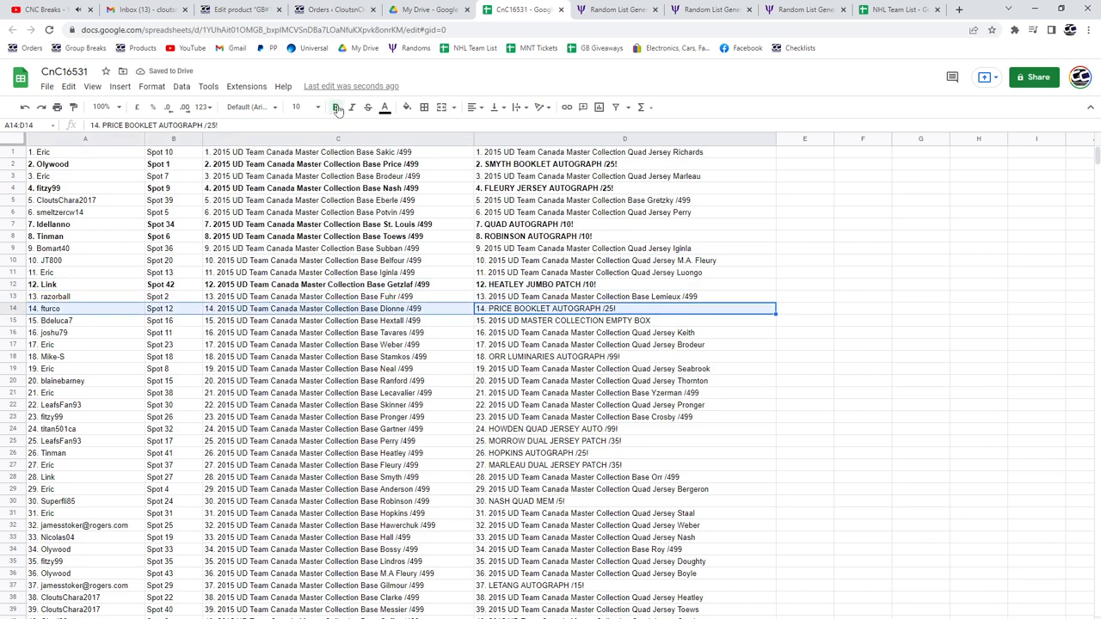
{"action": "left_click", "coordinate": [336, 107]}
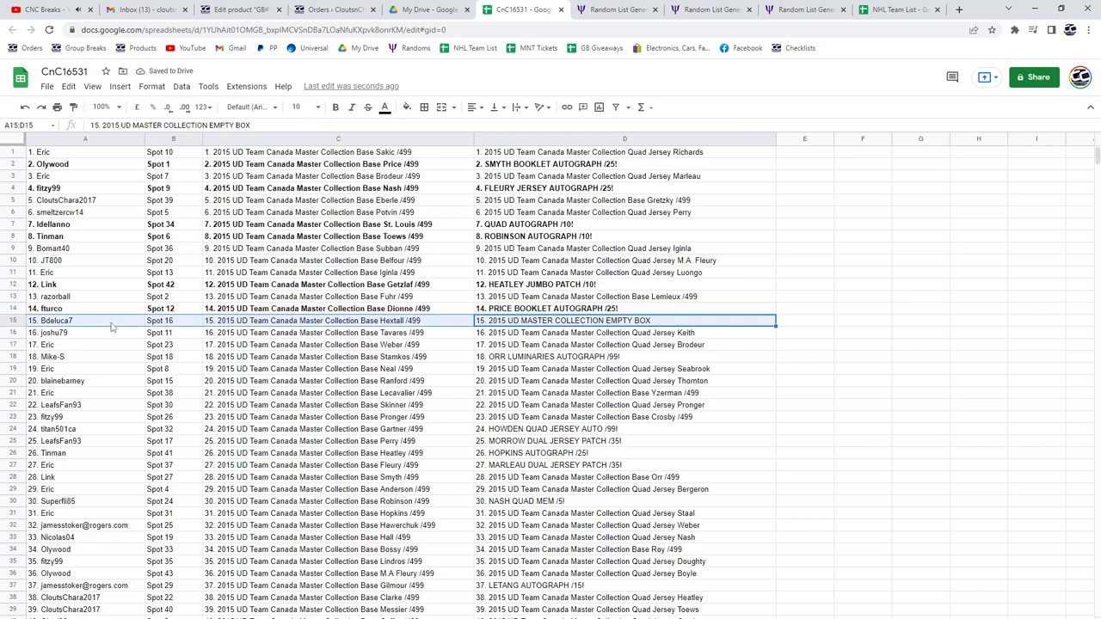
{"action": "left_click", "coordinate": [335, 107]}
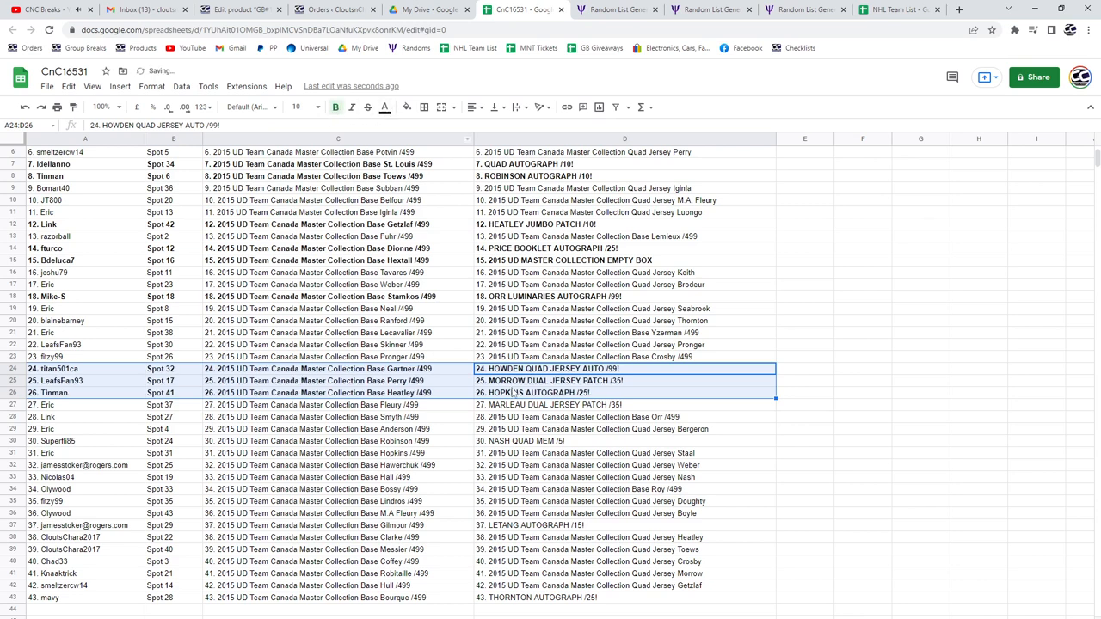
Bold winning rows 24 to 26, 30 and 37, then pick out row 43
{"action": "left_click", "coordinate": [624, 440]}
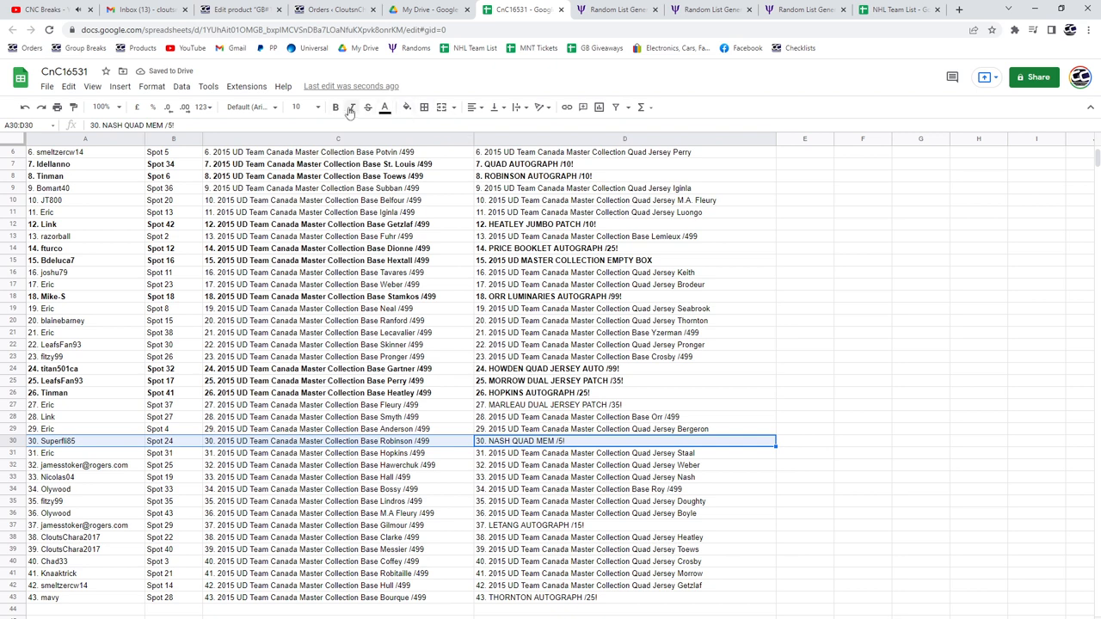
{"action": "left_click", "coordinate": [623, 526]}
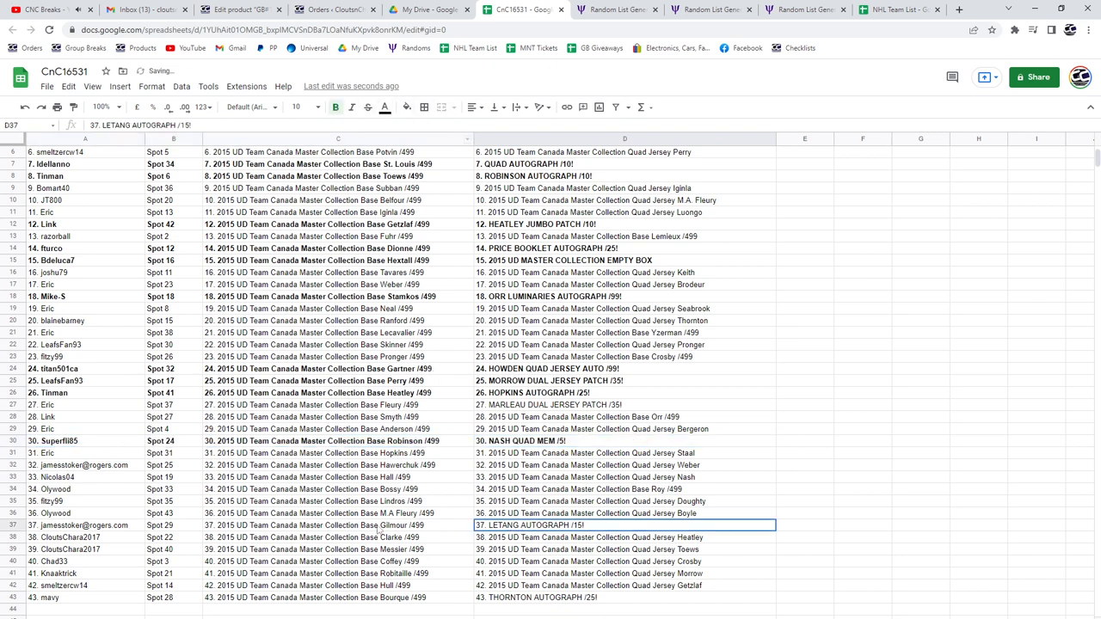
{"action": "left_click", "coordinate": [84, 524]}
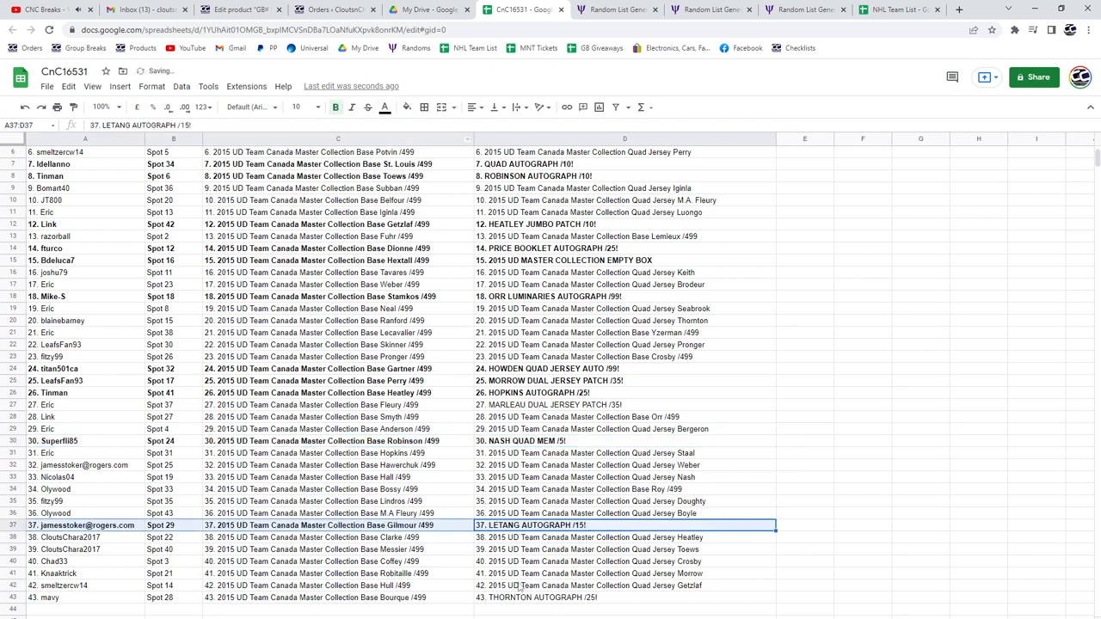
{"action": "left_click", "coordinate": [624, 598]}
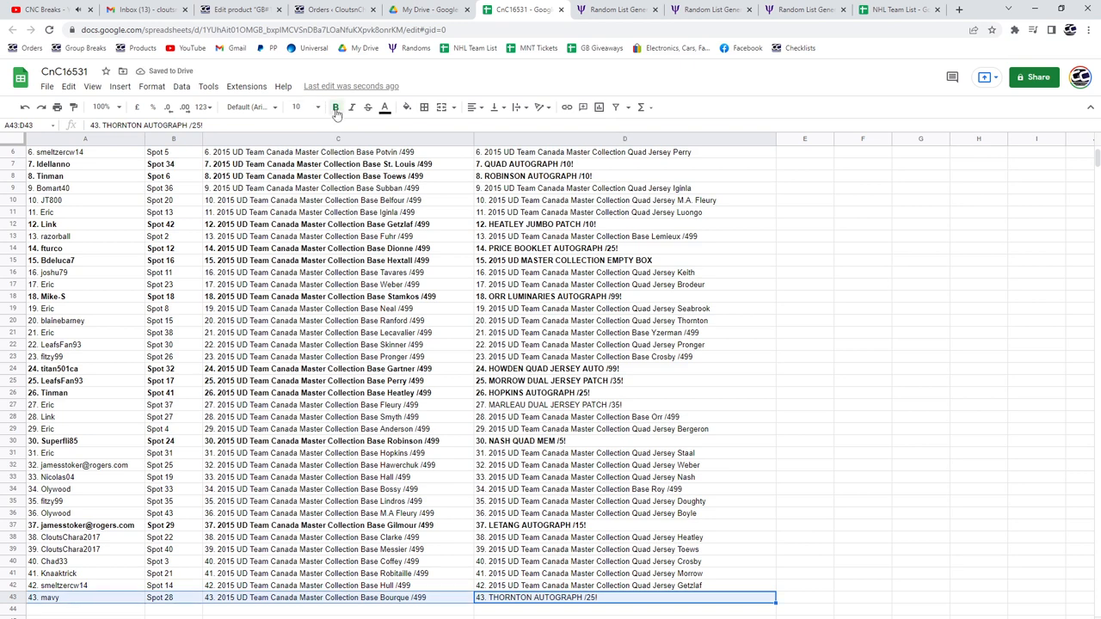